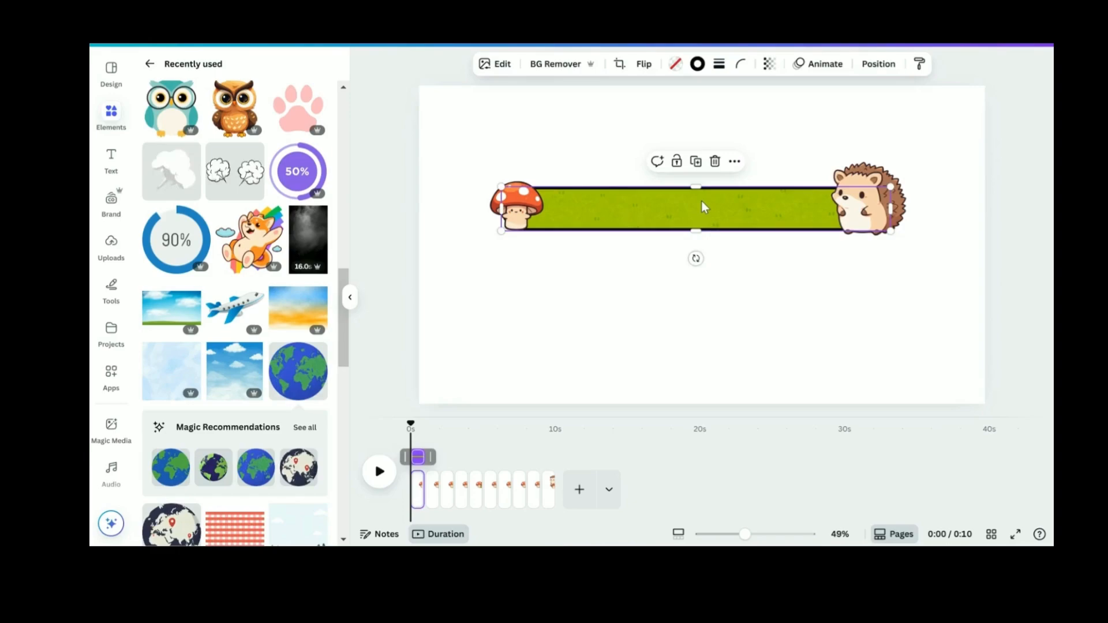
# Right-click the green grass bar to replace its fill with the cloudy sky image.
pyautogui.rightClick(702, 206)
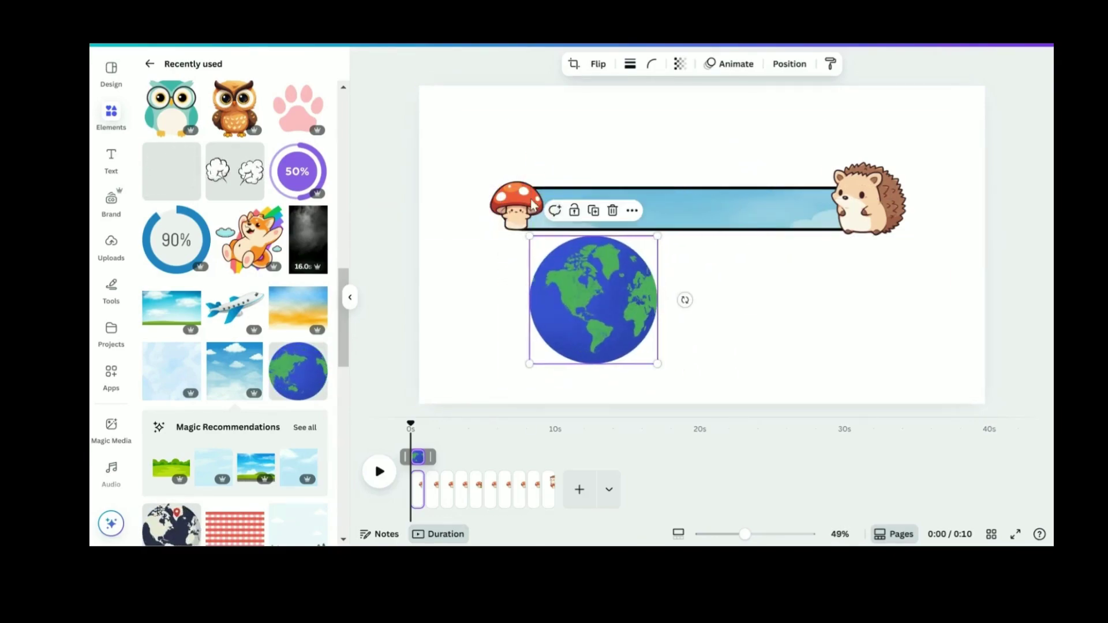
# Position the Earth globe over the mushroom at the bar's left end.
pyautogui.moveTo(594, 300); pyautogui.dragTo(533, 215)
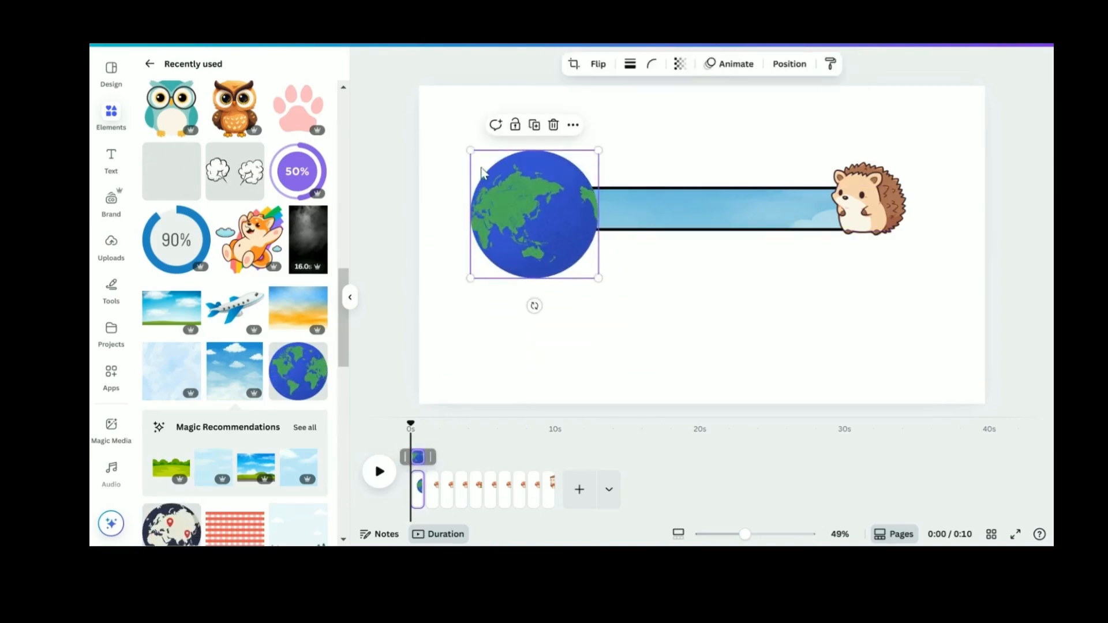
pyautogui.moveTo(533, 216); pyautogui.dragTo(537, 237)
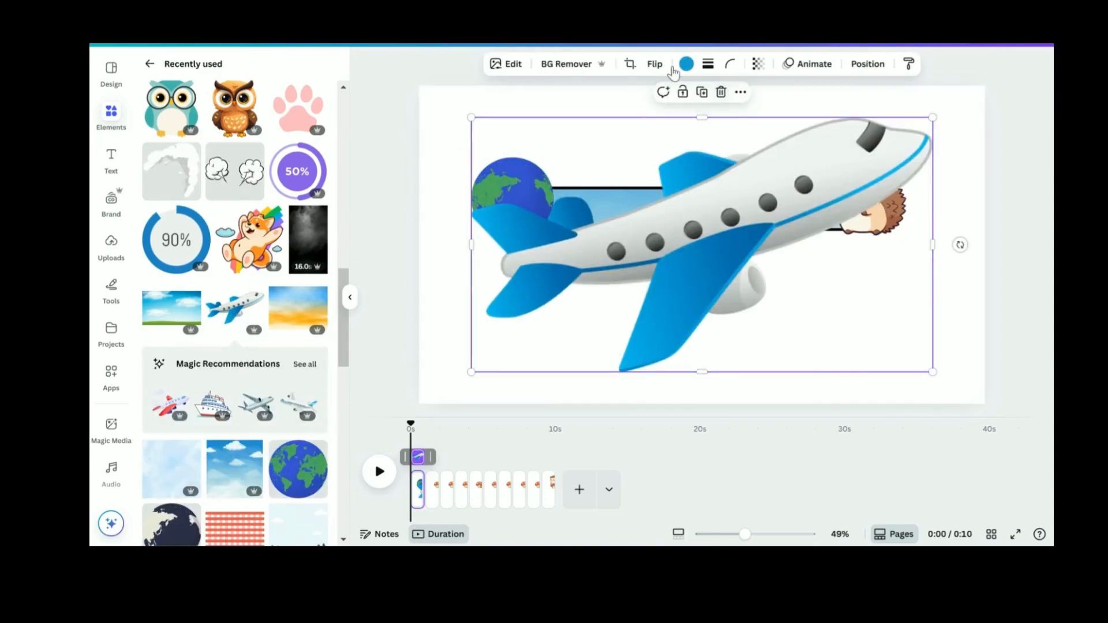
# Replace the hedgehog with a shrunken airplane at the bar's right end, and shrink the globe.
pyautogui.click(654, 63)
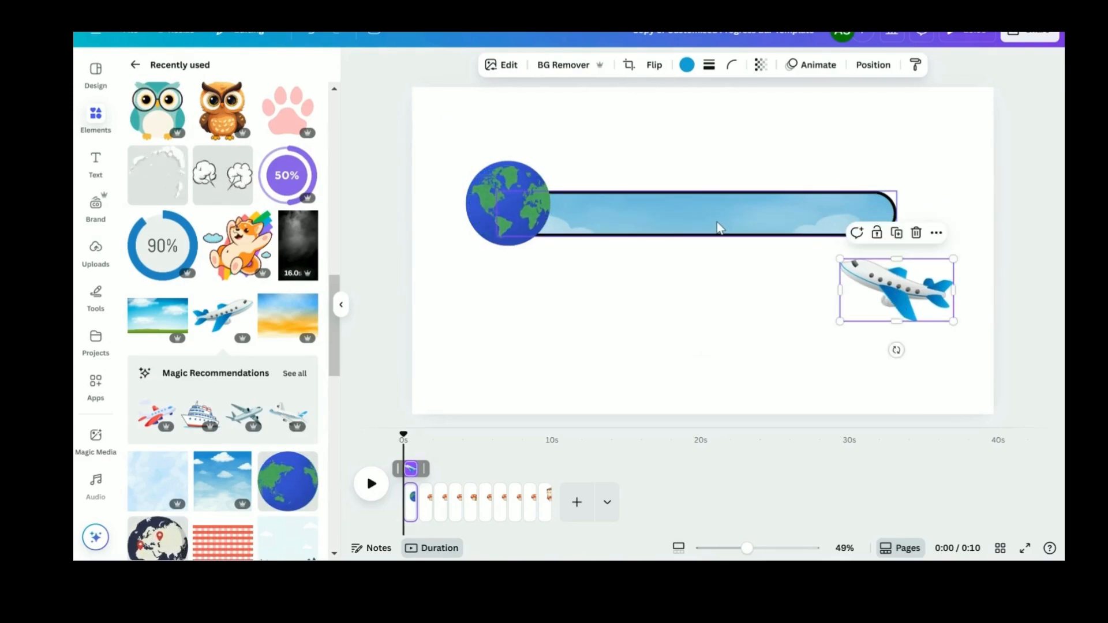
pyautogui.rightClick(720, 227)
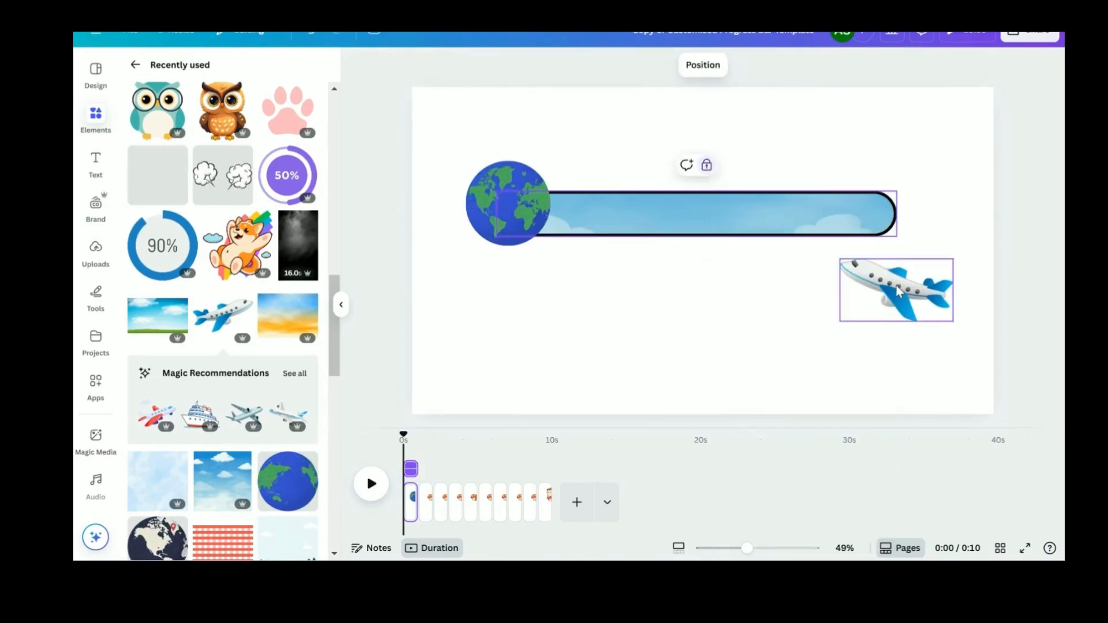
pyautogui.moveTo(894, 290); pyautogui.dragTo(887, 214)
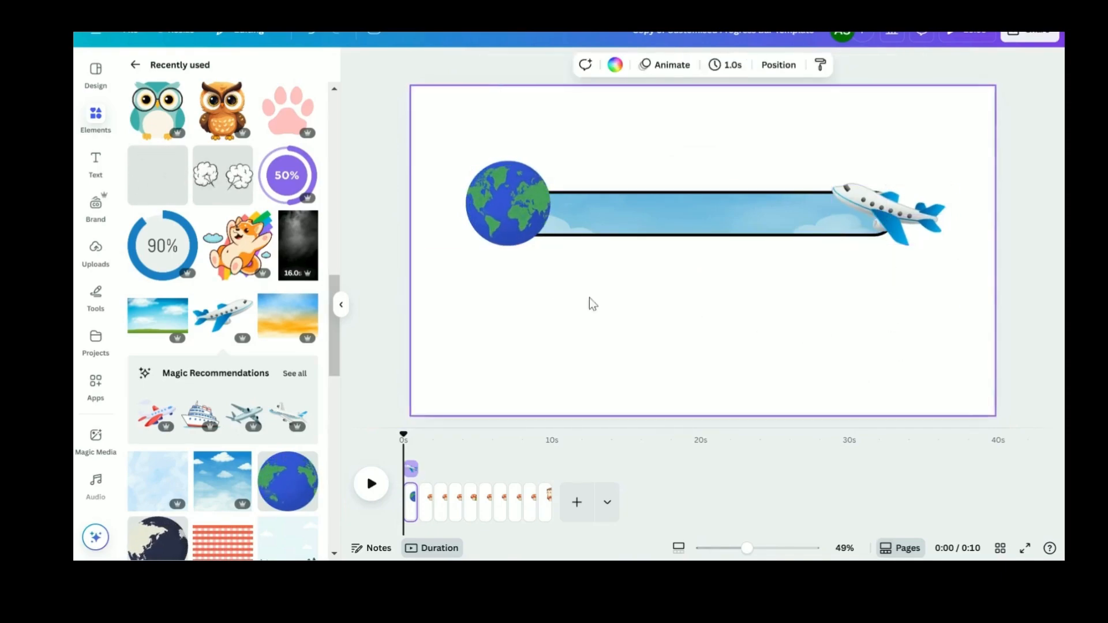
pyautogui.click(506, 202)
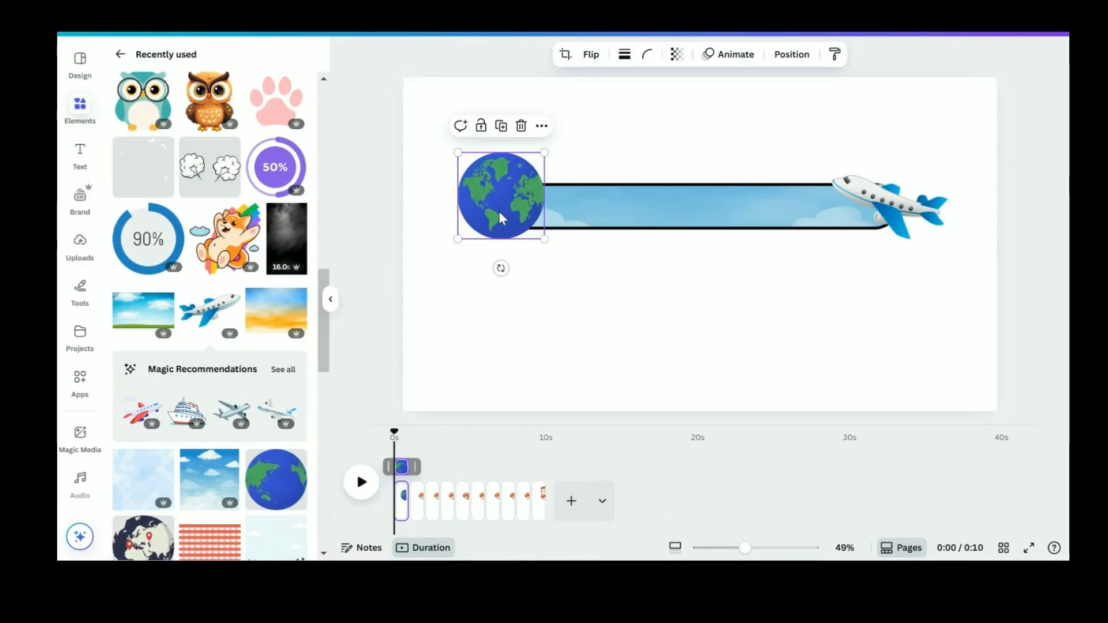
pyautogui.moveTo(457, 151); pyautogui.dragTo(479, 174)
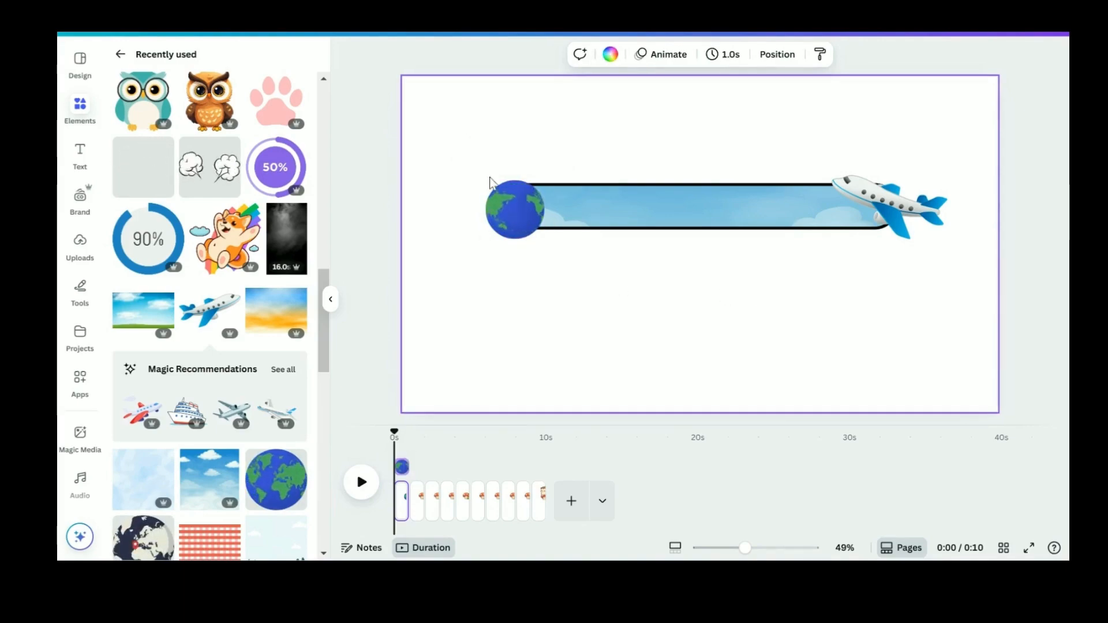
# Select and resize the globe so it caps the bar's left end.
pyautogui.click(513, 213)
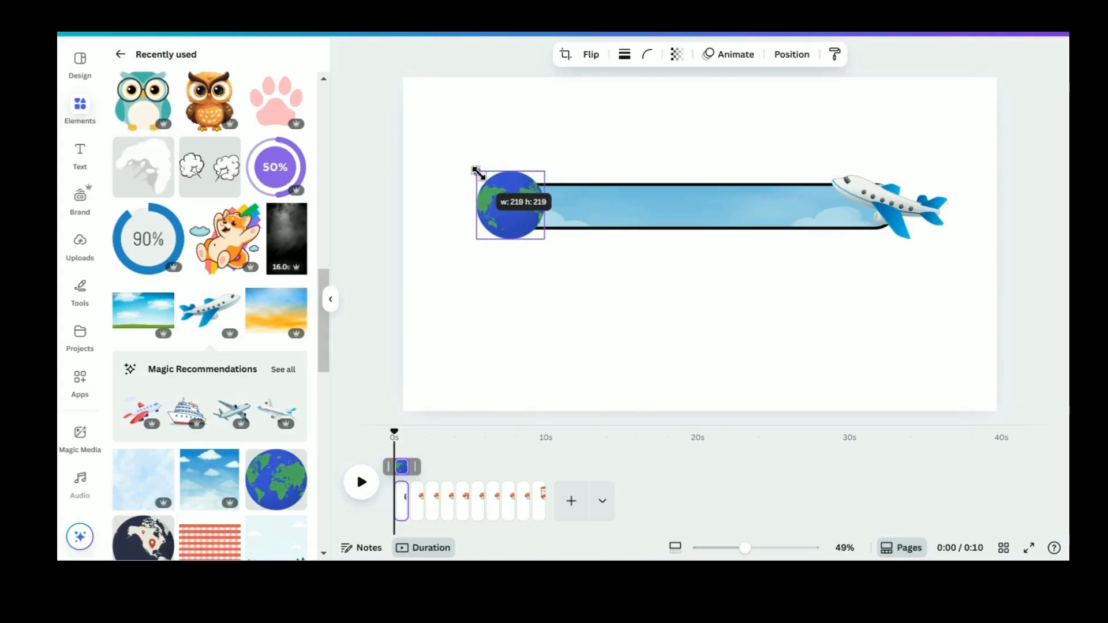
pyautogui.rightClick(514, 208)
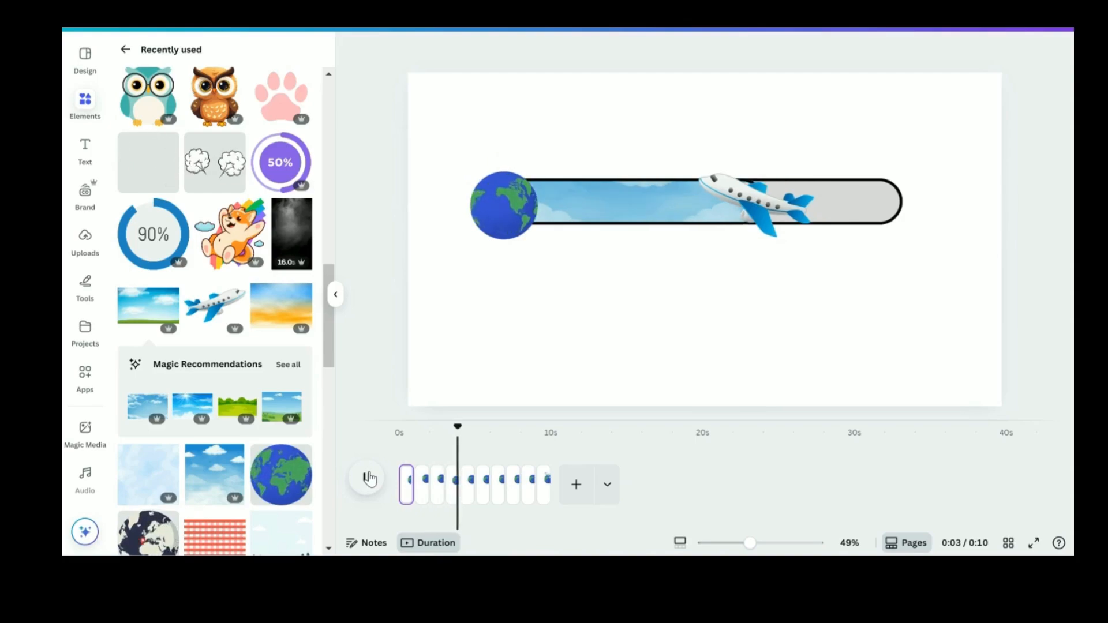
# Stop the animation preview before opening download settings.
pyautogui.click(487, 427)
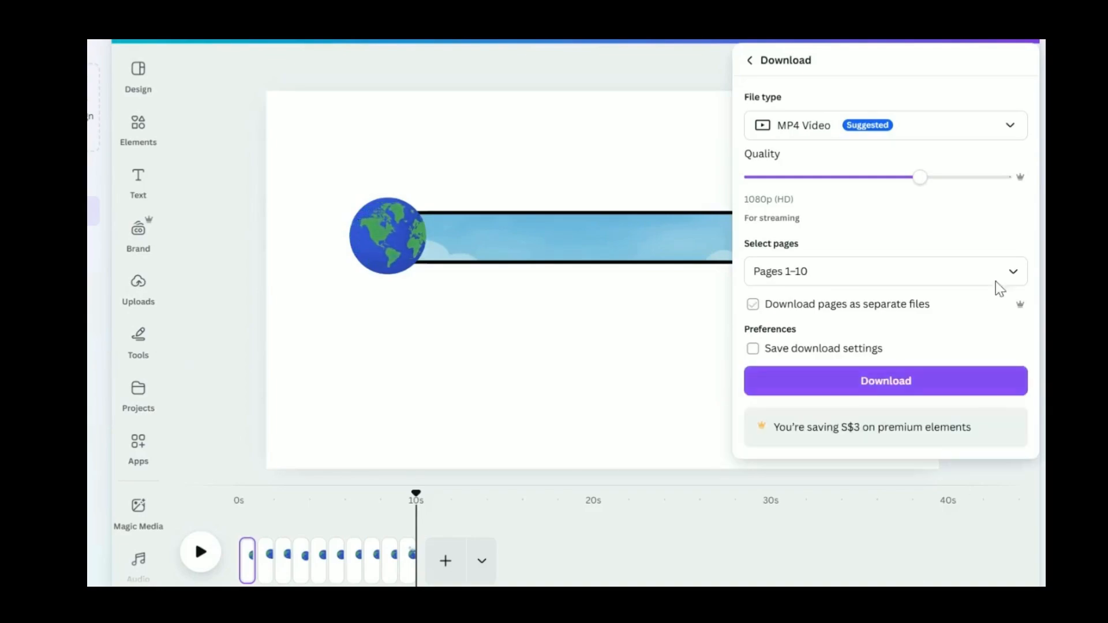
# Download all 10 pages as a GIF with a transparent background.
pyautogui.click(885, 125)
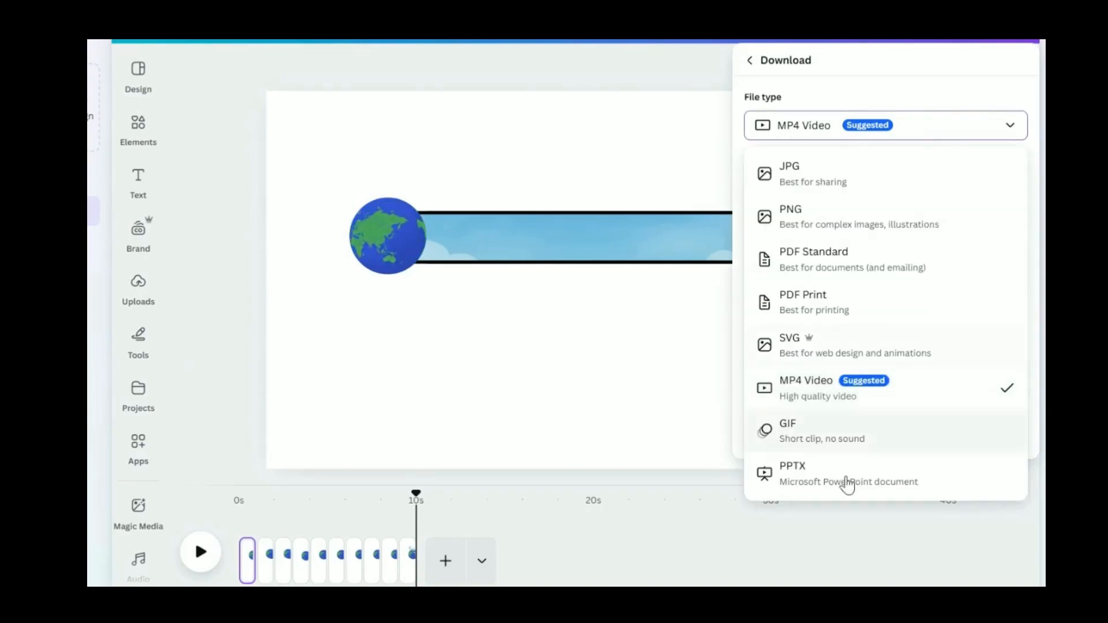
pyautogui.click(788, 423)
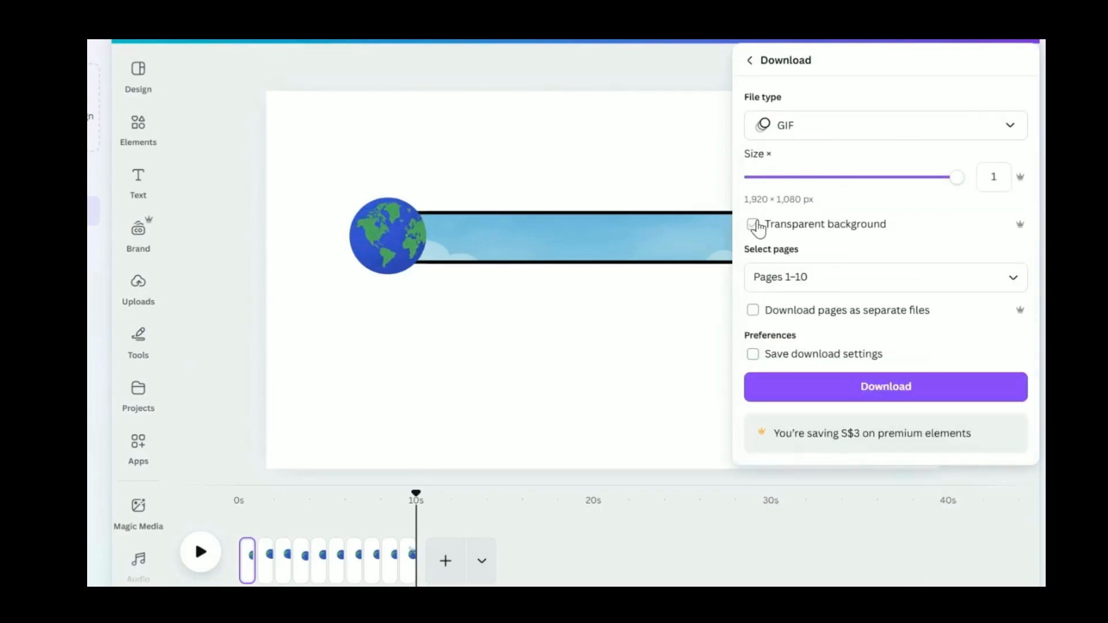
pyautogui.click(752, 224)
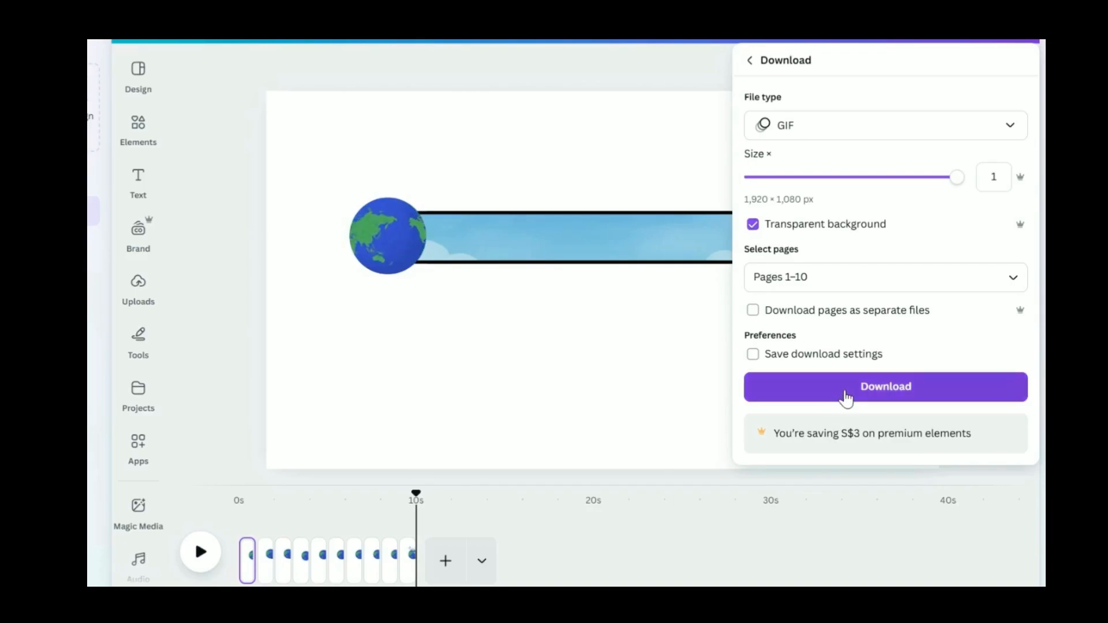
pyautogui.click(885, 387)
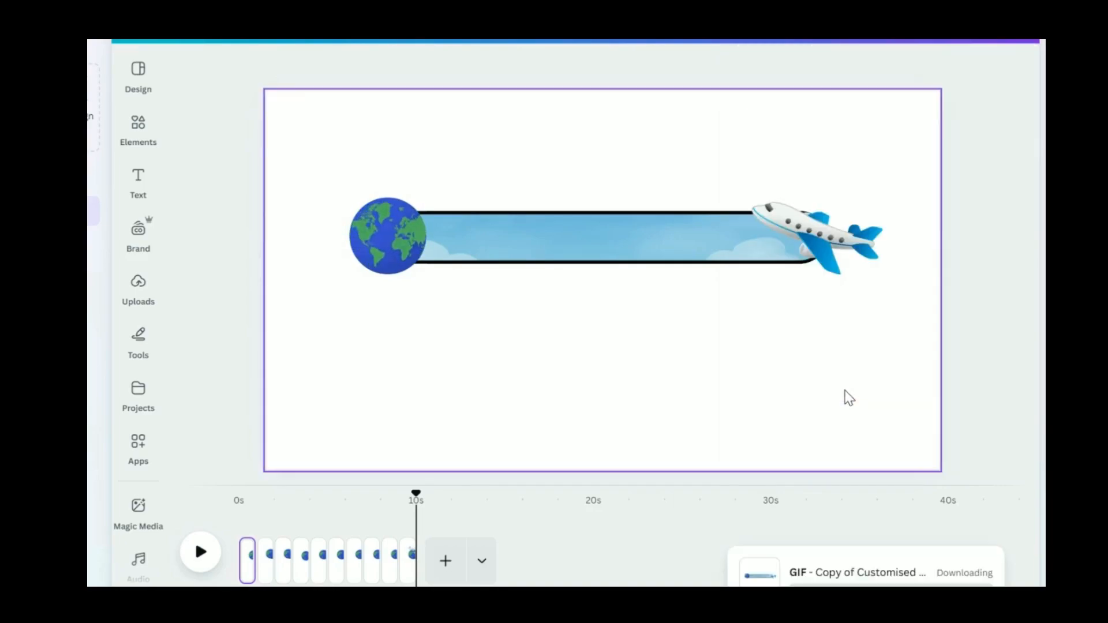